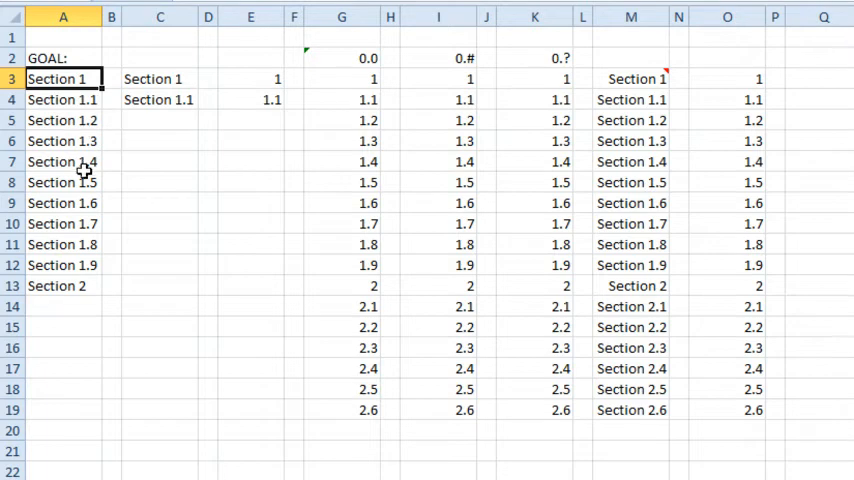
mouse_move(78, 314)
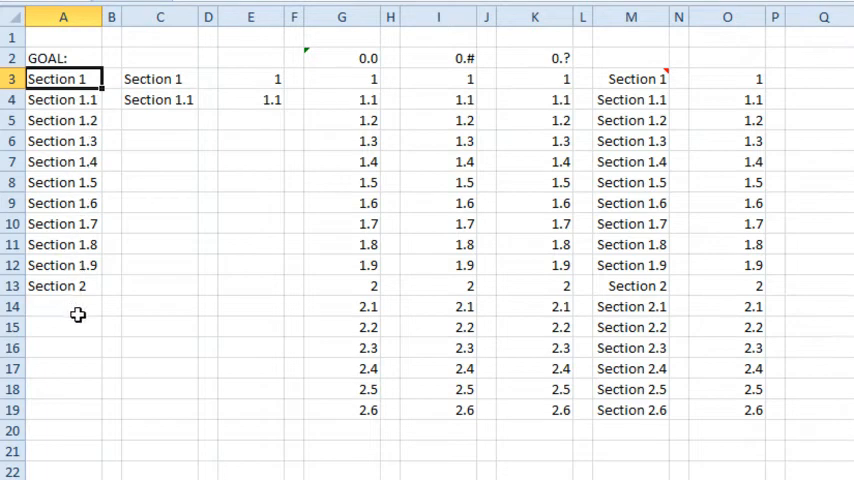
Select the starting Section 1 and Section 1.1 labels in C3:C4 to autofill down column C.
left_click(160, 100)
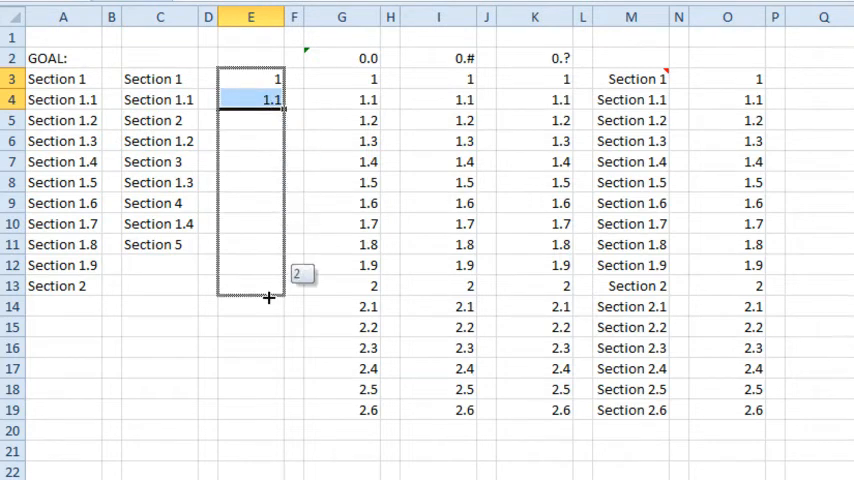
Autofill E3:E4 down to row 19 producing the series 1, 1.1 … 2.6.
left_click_drag(270, 100, 270, 410)
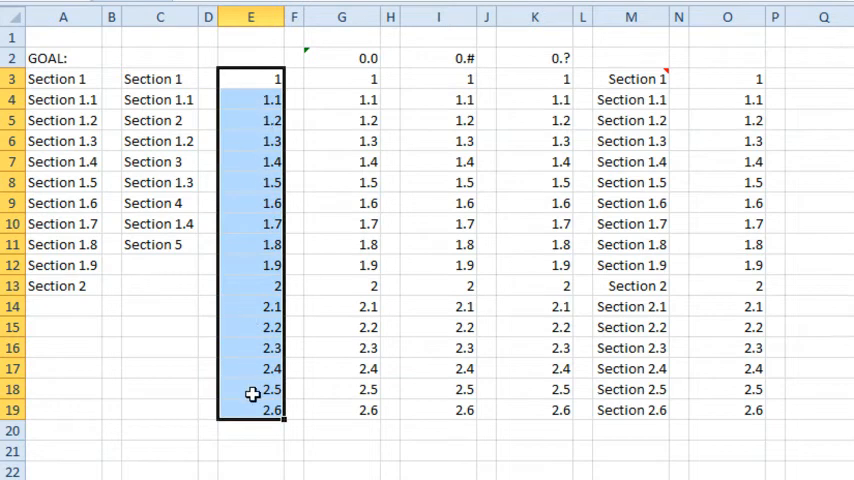
mouse_move(362, 86)
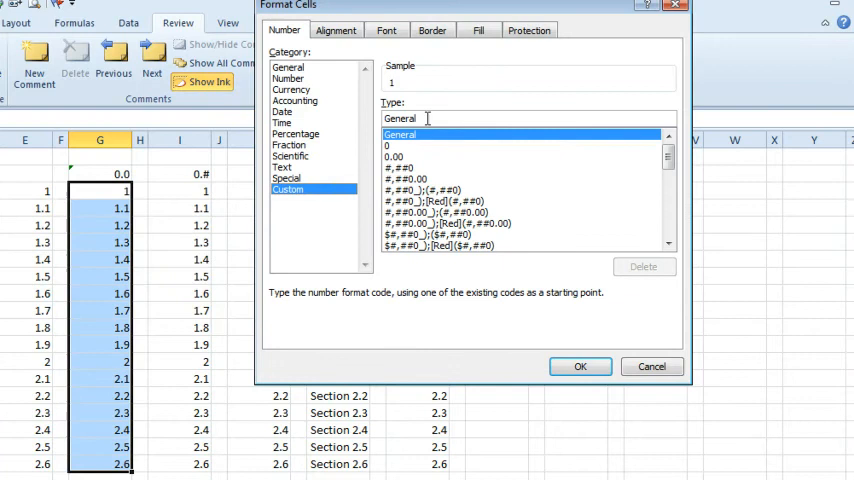
Apply the custom number format "Section "0.0 to G3:G19.
type("Section \"0.0")
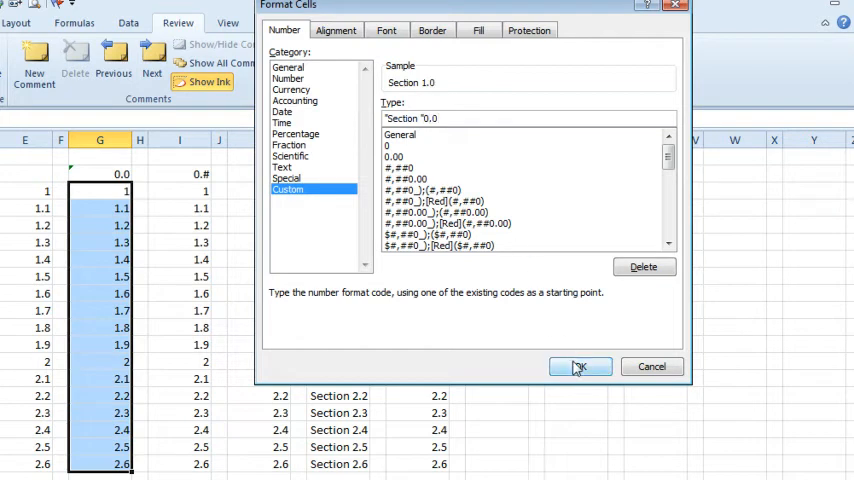
left_click(580, 366)
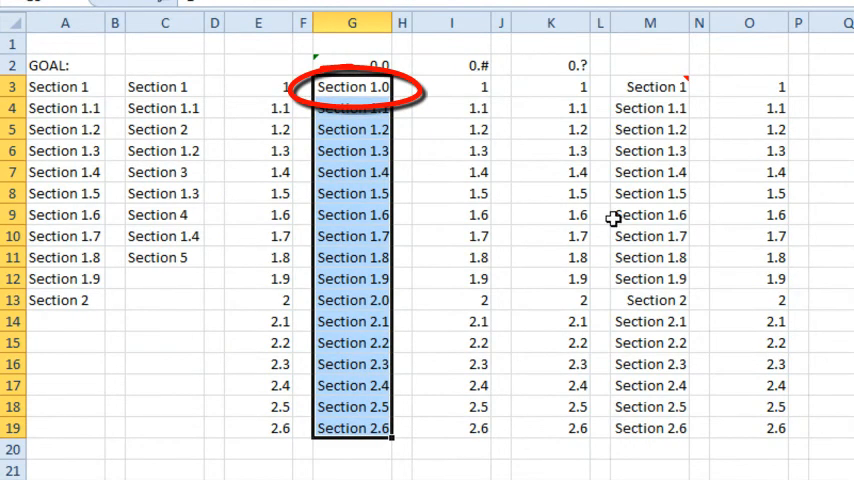
mouse_move(348, 88)
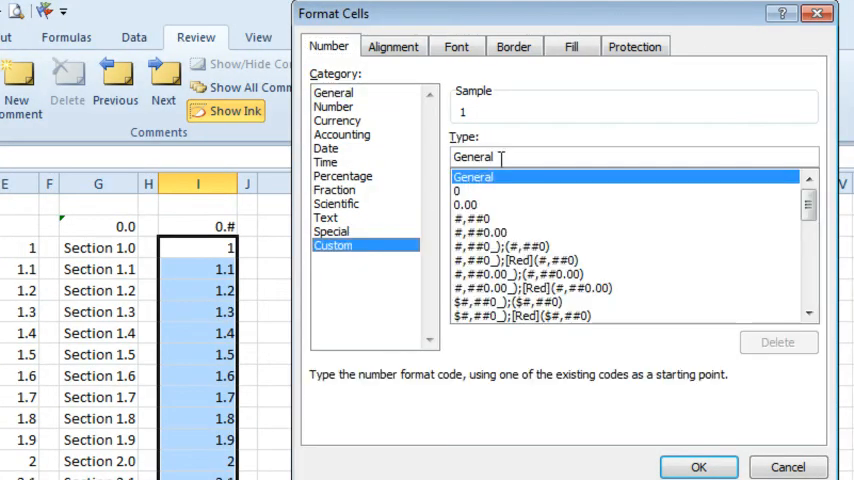
Apply the custom number format "Section "0.# to I3:I19.
type("Section \"0.")
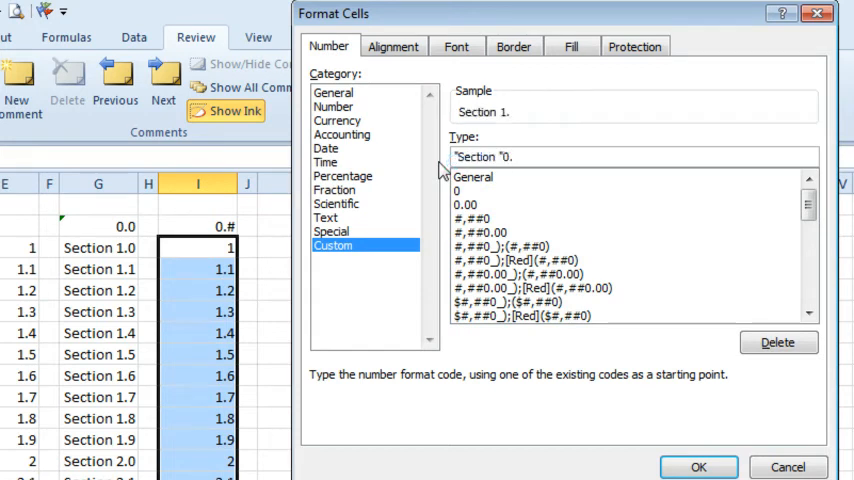
type("#")
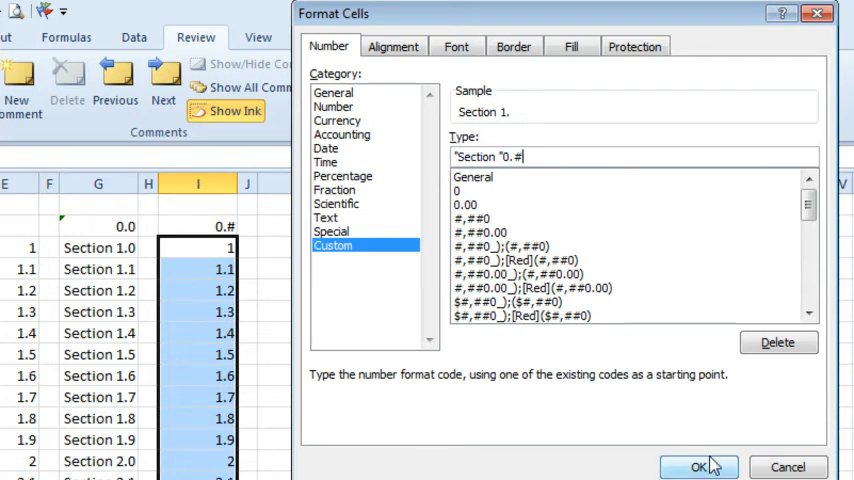
left_click(700, 468)
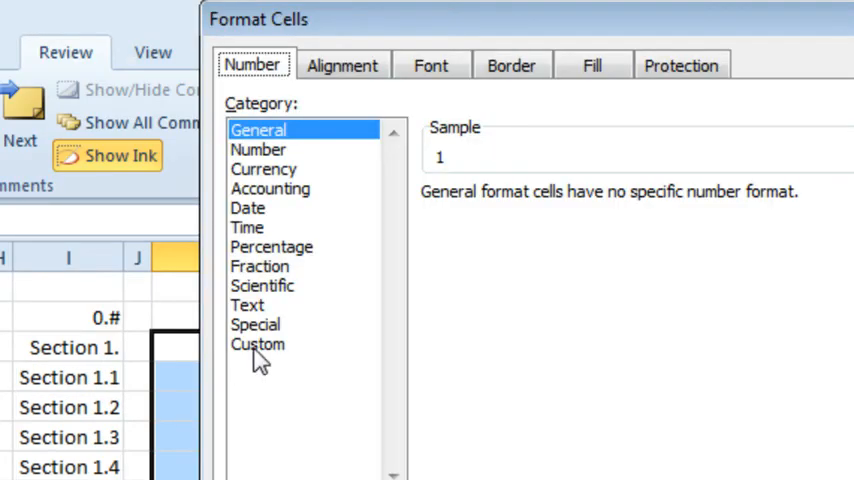
Enter the custom number format "Section "0.? for K3:K19 in Format Cells > Custom.
left_click(256, 344)
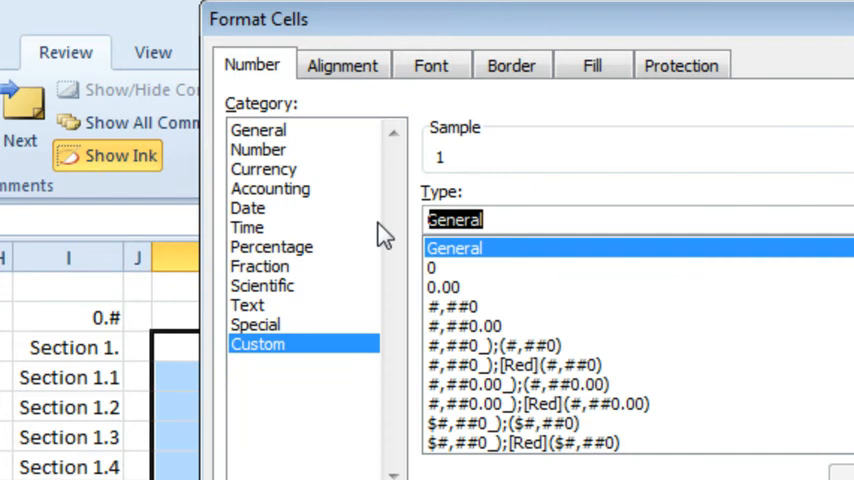
type("\"Section")
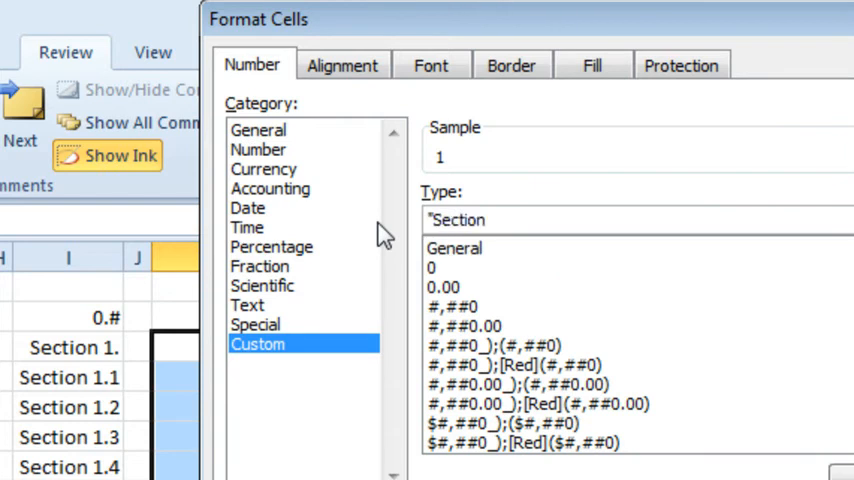
type("0")
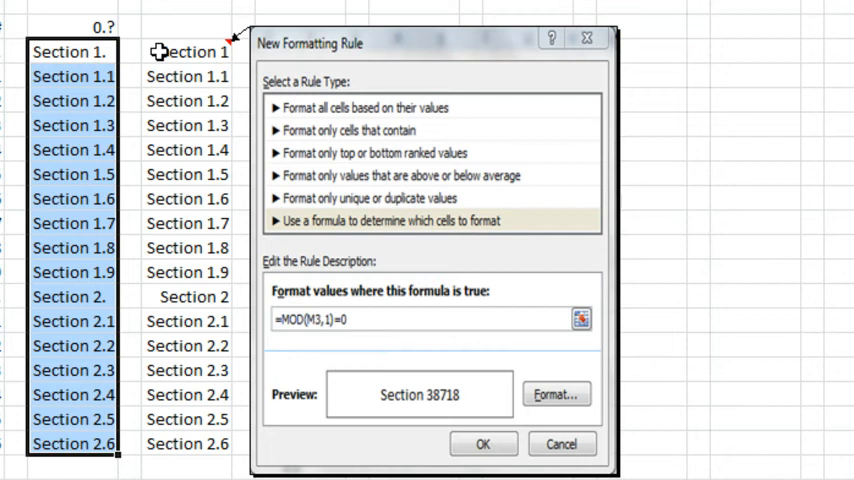
mouse_move(184, 52)
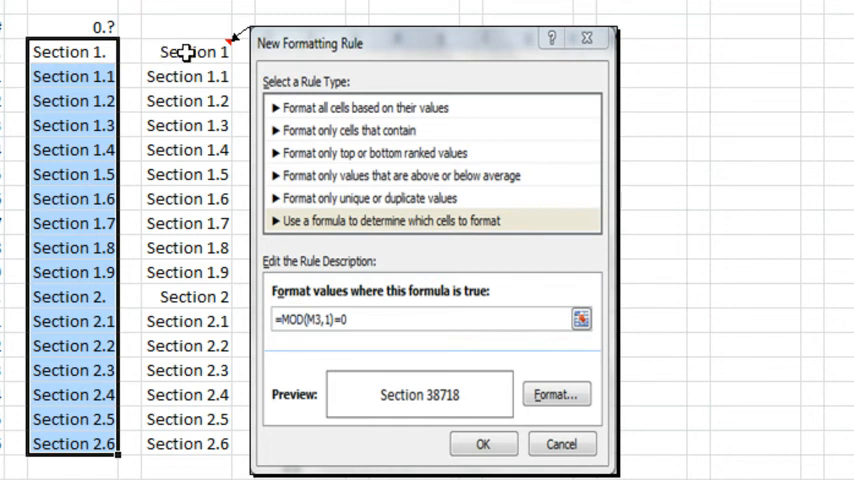
left_click(482, 444)
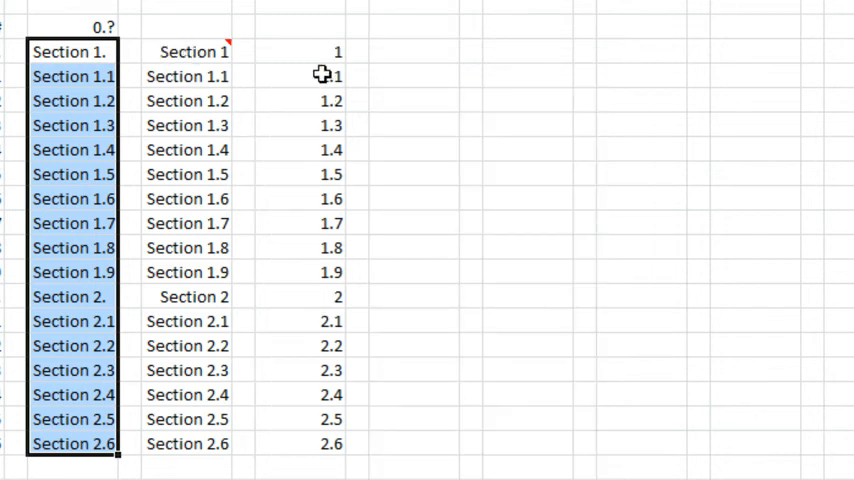
left_click(320, 52)
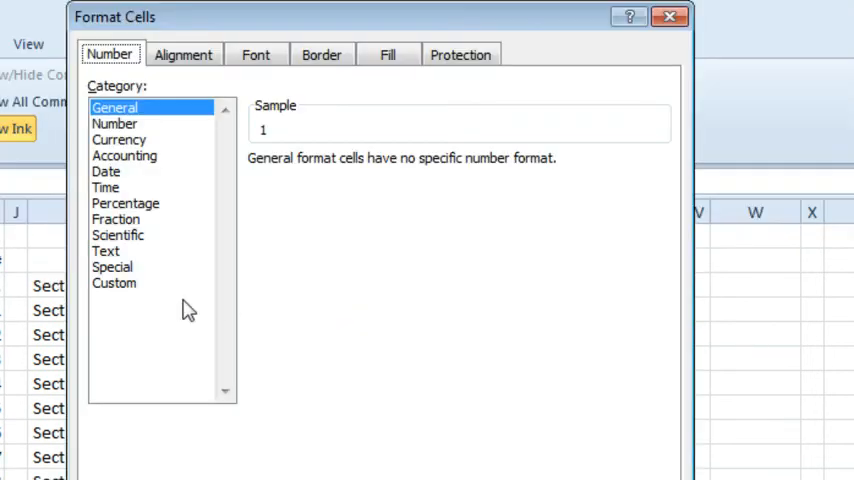
Enter the custom number format "Section "General for O3:O19 in Format Cells > Custom.
left_click(114, 284)
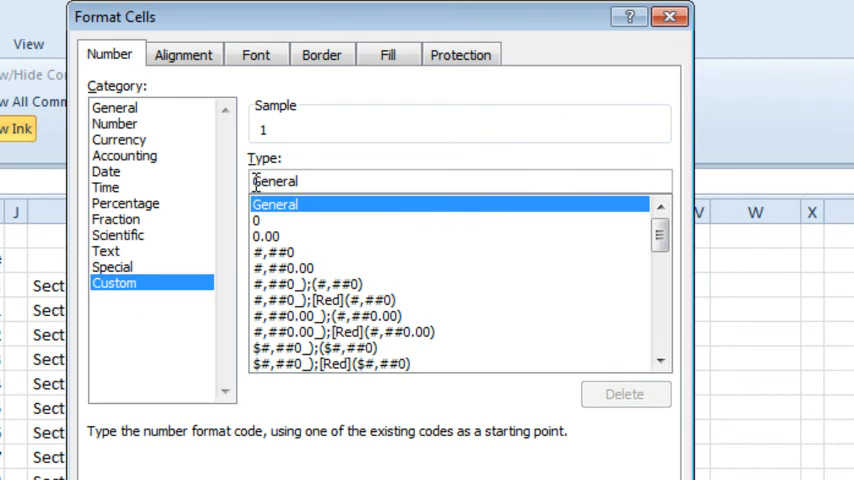
type("Sect")
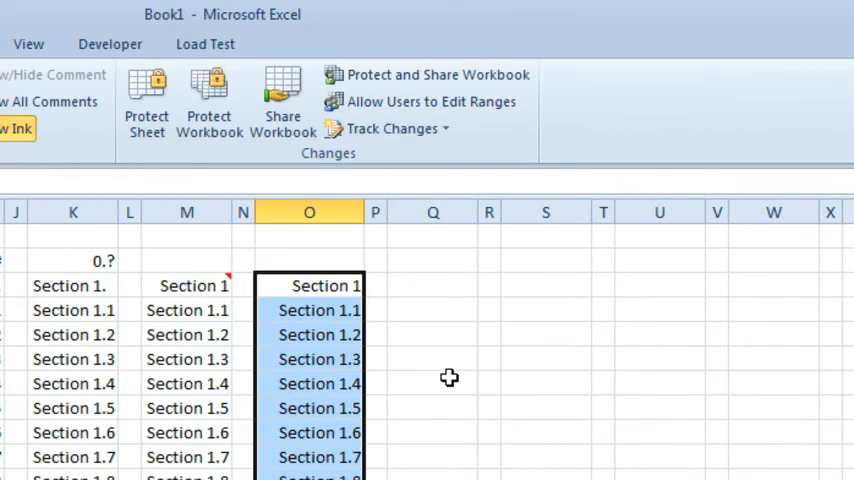
mouse_move(400, 300)
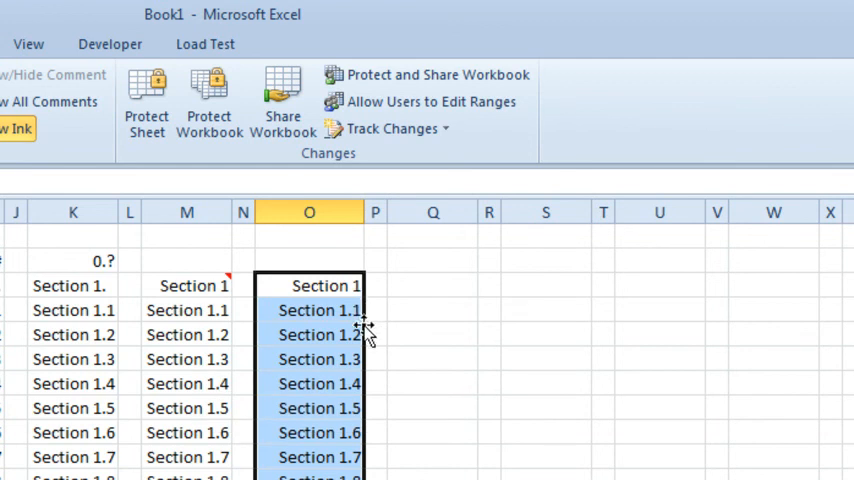
mouse_move(520, 380)
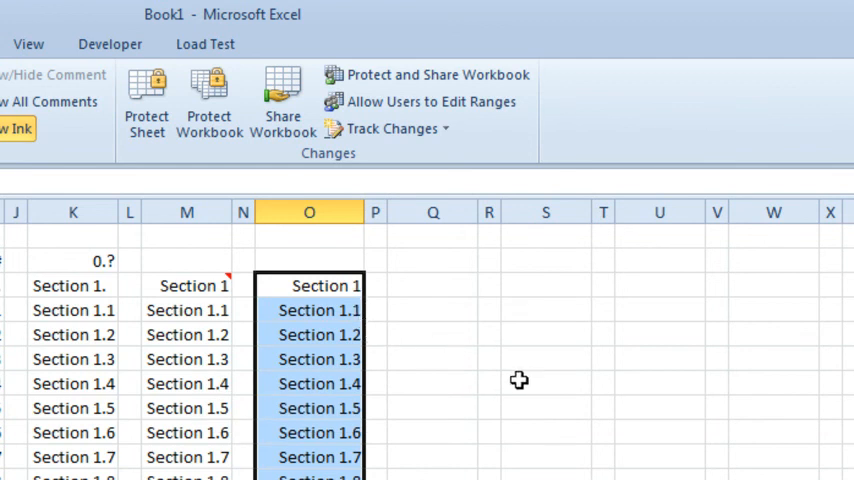